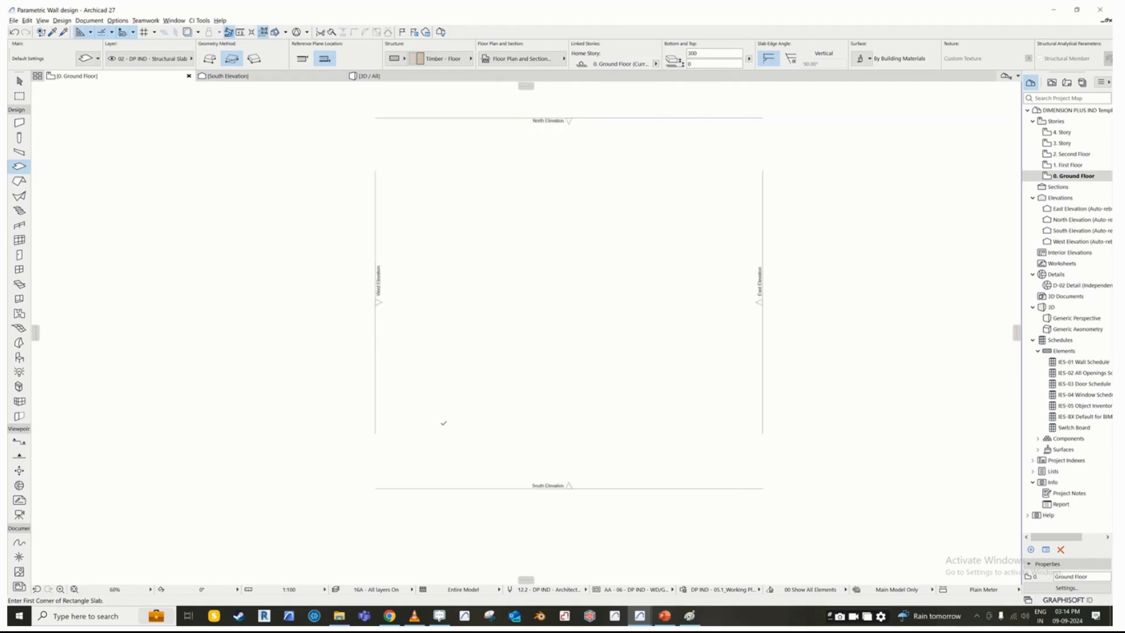
# Step: Draw a rectangular slab 3000 long on the Ground Floor plan
pyautogui.moveTo(439, 421); pyautogui.dragTo(540, 399)
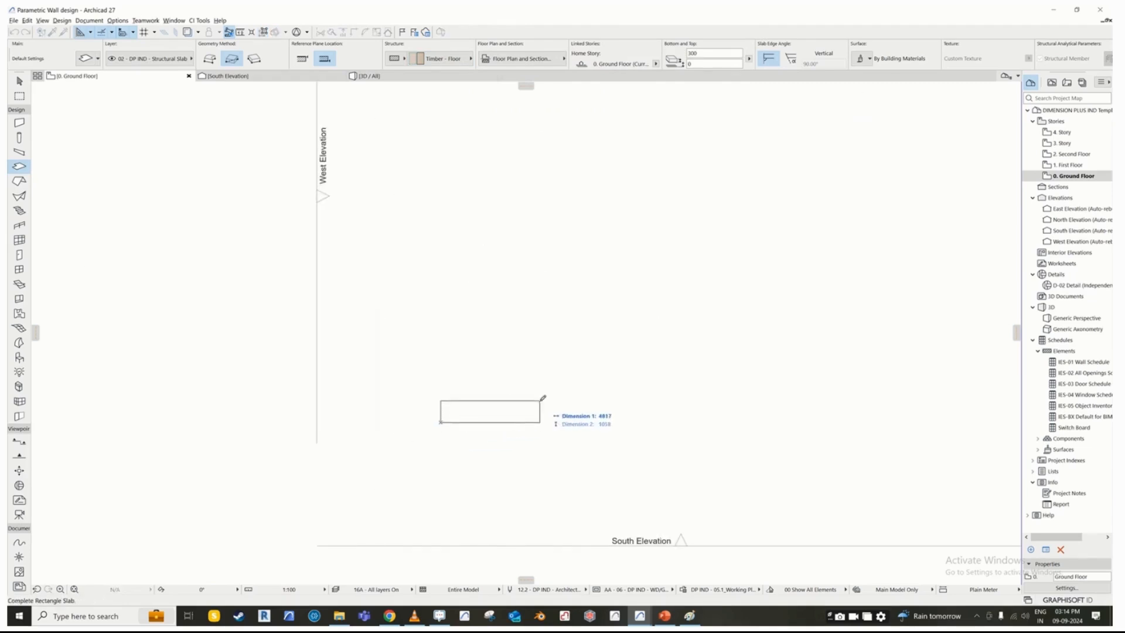
pyautogui.write('3000')
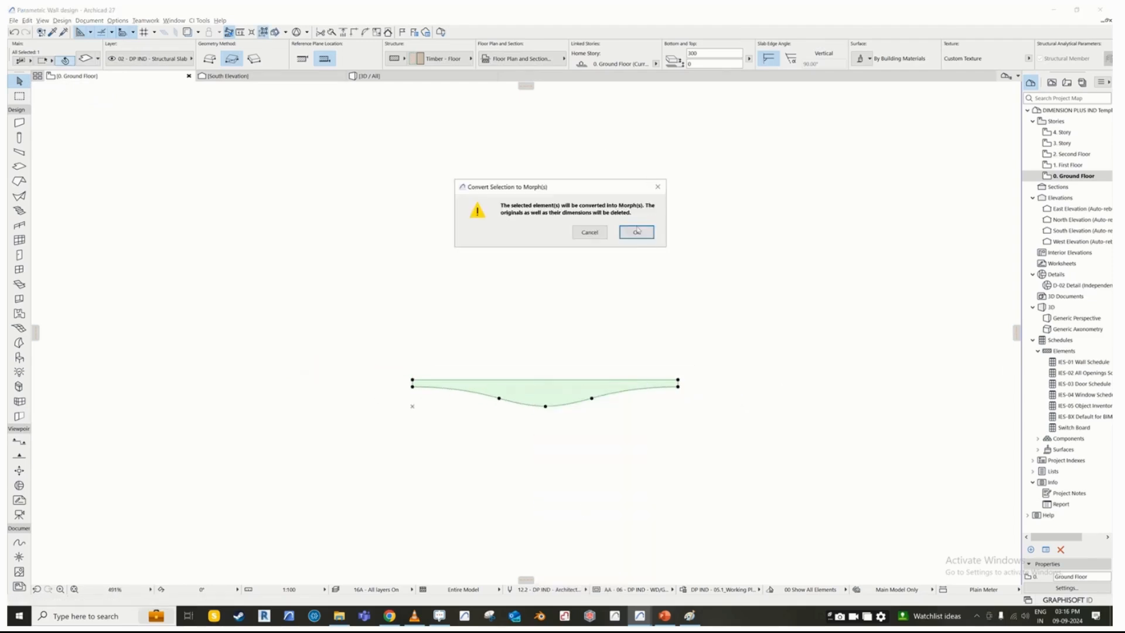
# Step: Confirm converting the curved slab into a morph and bring up South Elevation
pyautogui.click(636, 232)
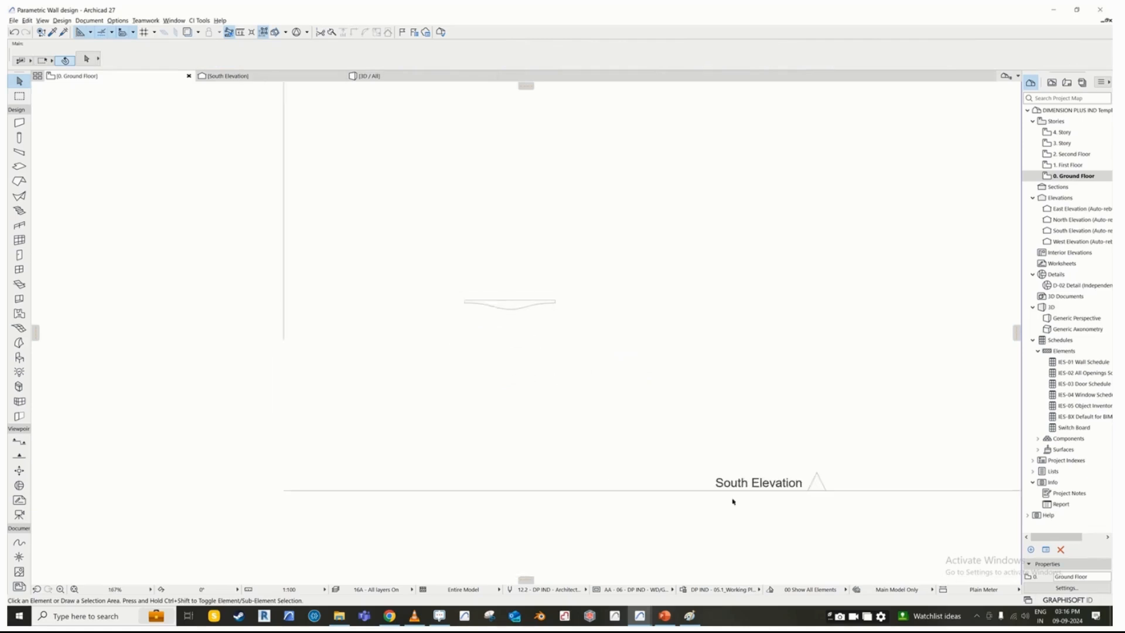
pyautogui.rightClick(732, 488)
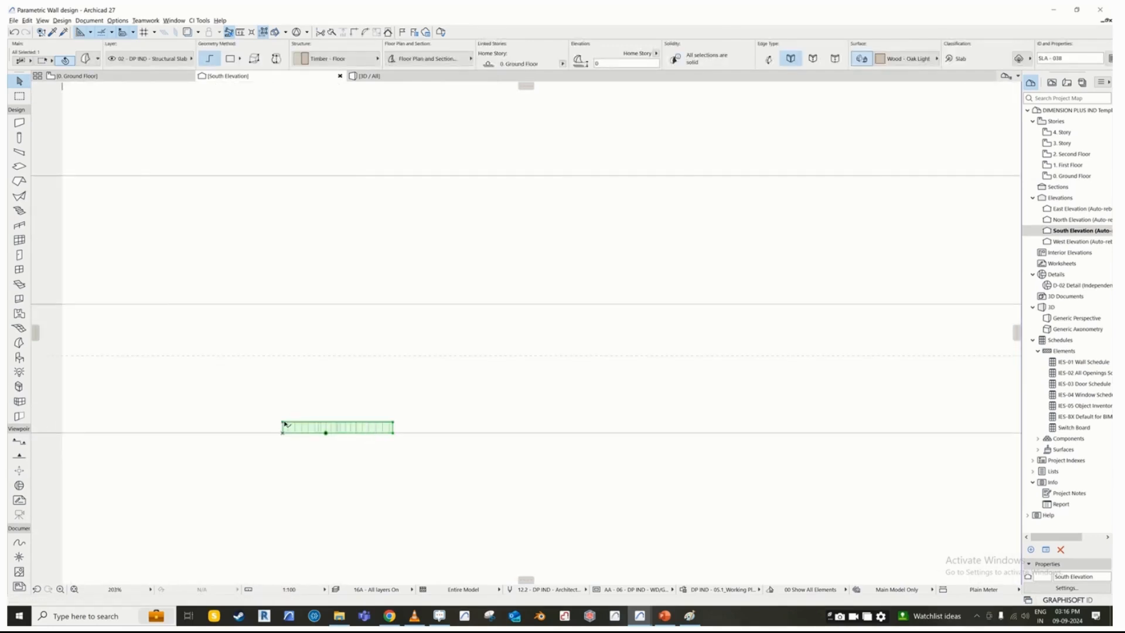
# Step: Rotate the morph 90° upright and save it as Curtain Wall Panel 1
pyautogui.click(64, 102)
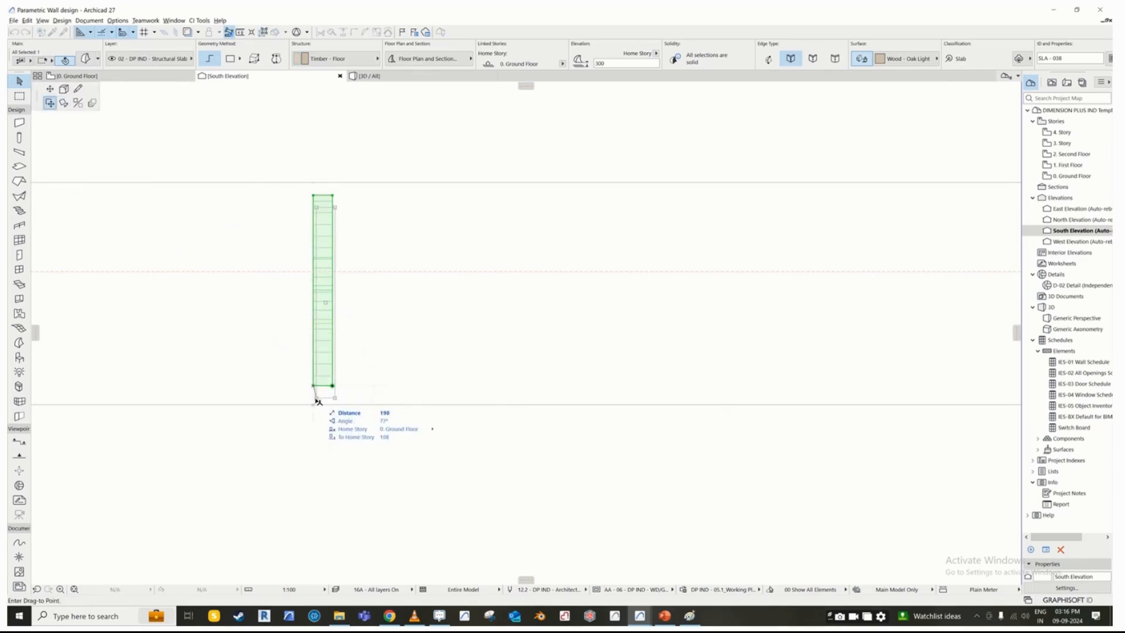
pyautogui.click(13, 19)
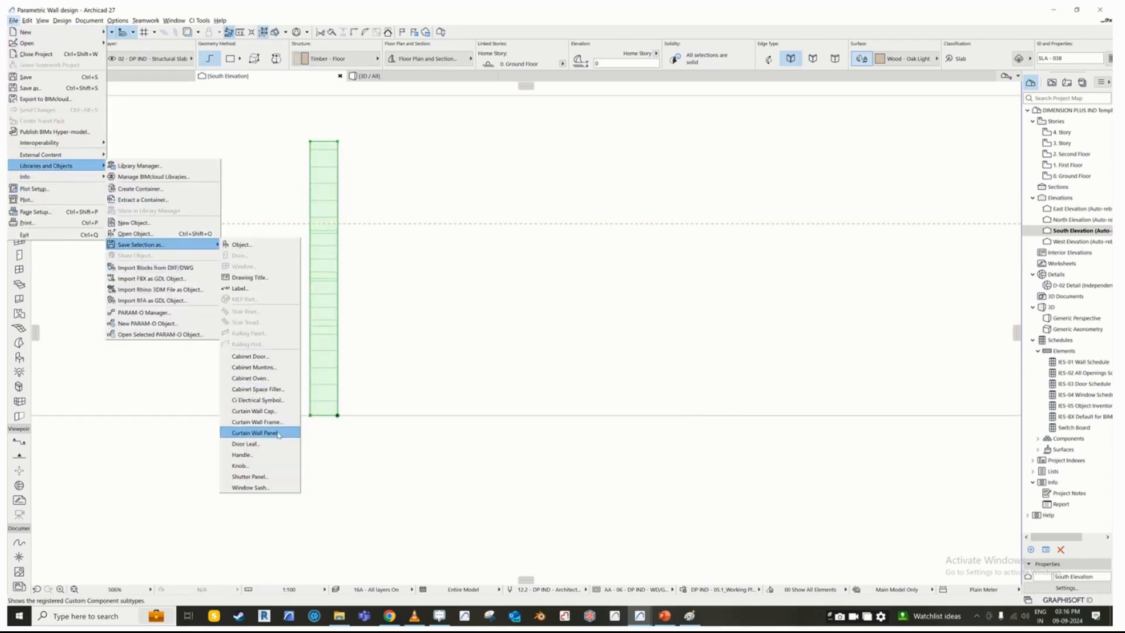
pyautogui.click(255, 433)
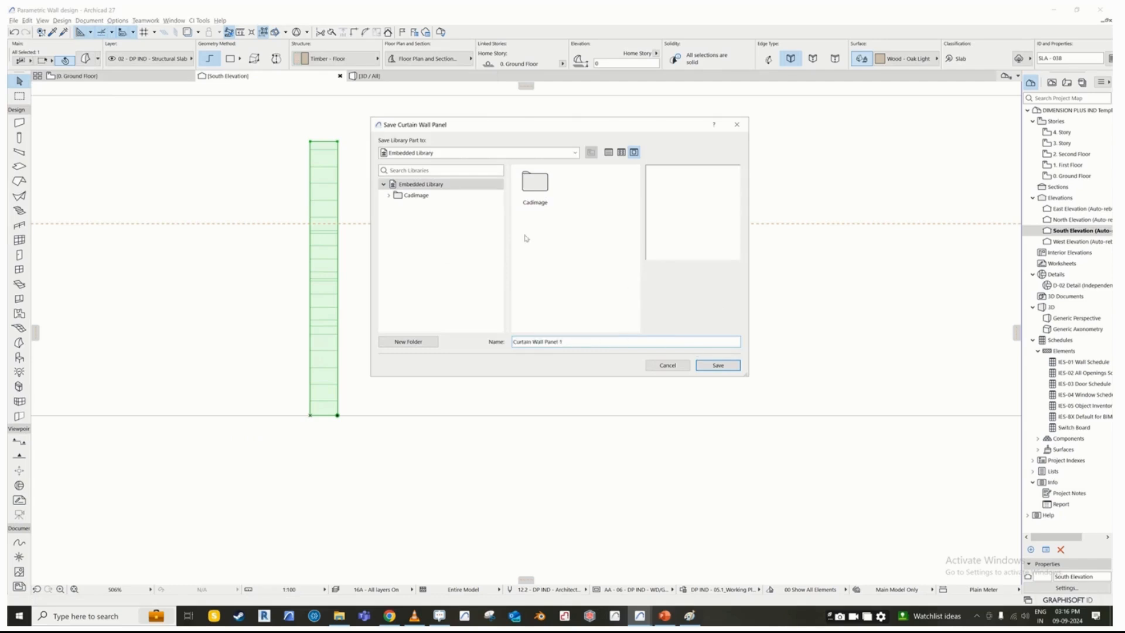
pyautogui.click(717, 365)
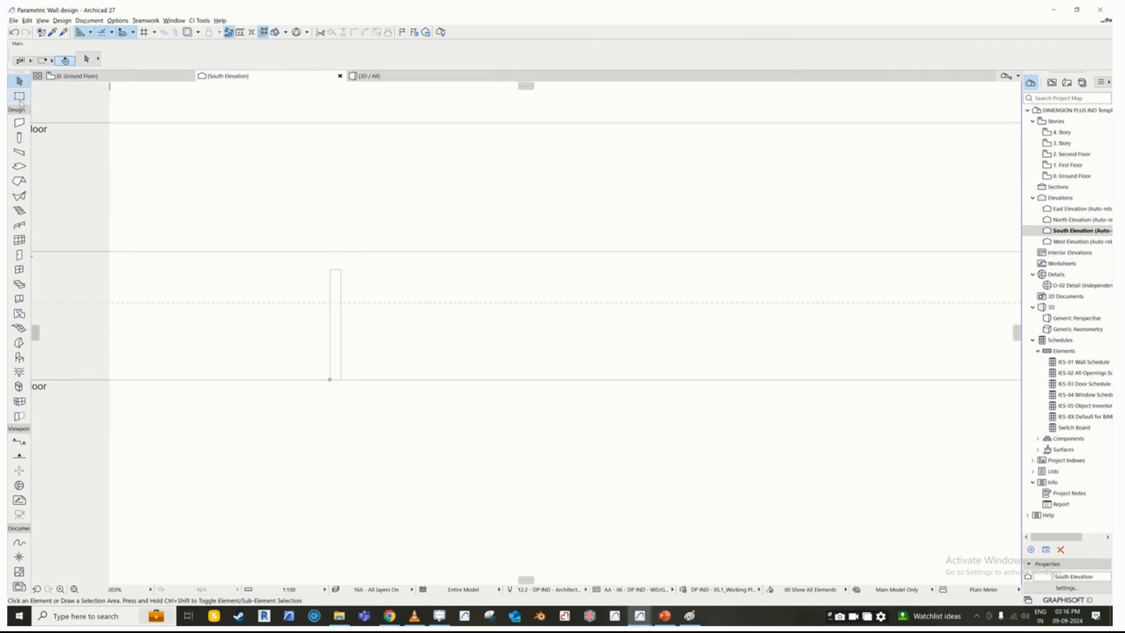
pyautogui.moveTo(20, 557)
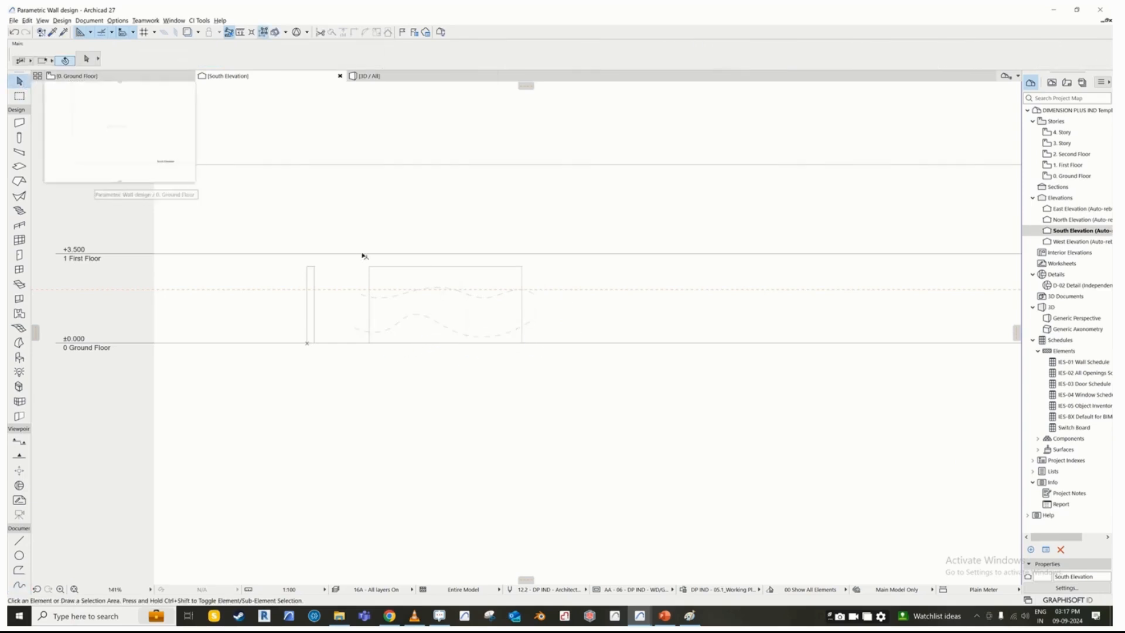
# Step: Draw a rectangle and two wavy spline curves beside the upright panel
pyautogui.click(333, 58)
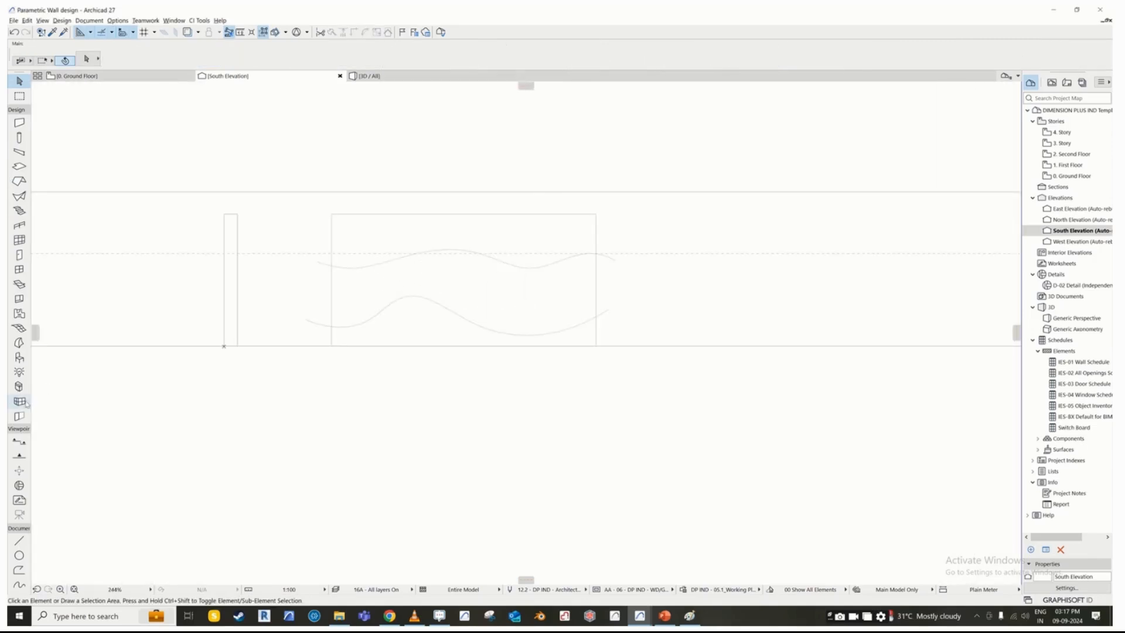
# Step: Activate the Curtain Wall tool with the Custom Boundary geometry method
pyautogui.click(20, 239)
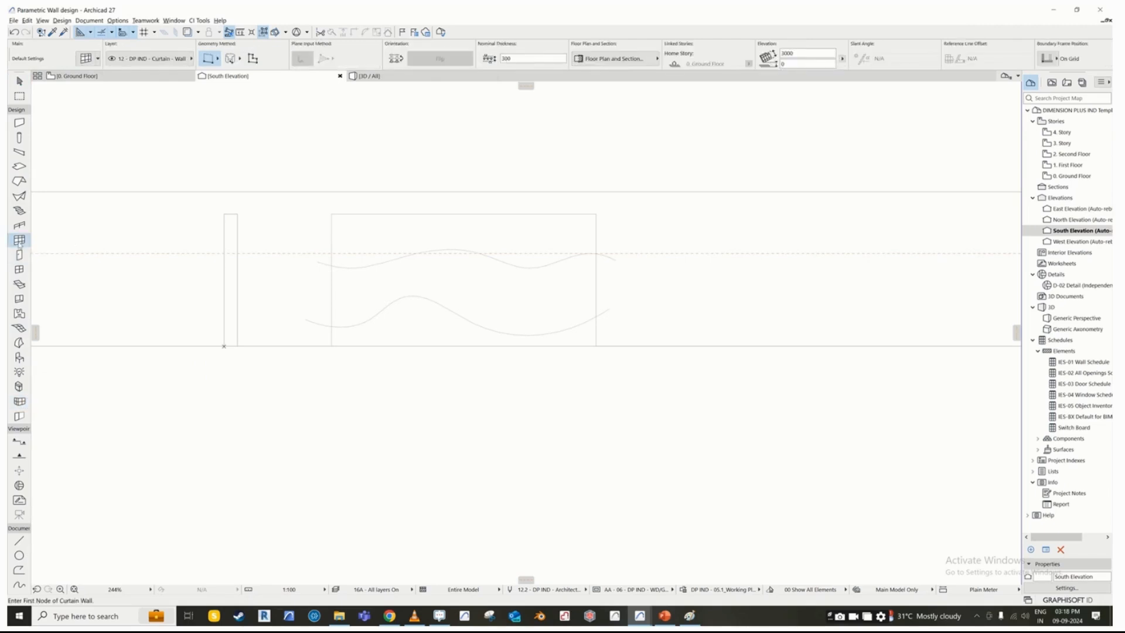
pyautogui.click(254, 58)
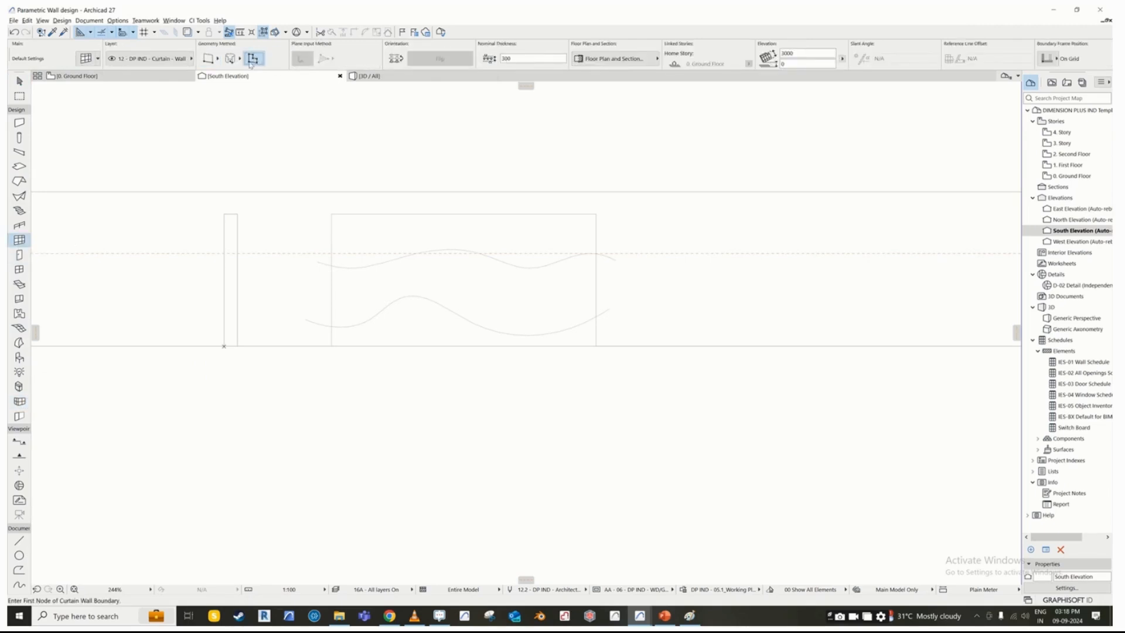
pyautogui.moveTo(237, 58)
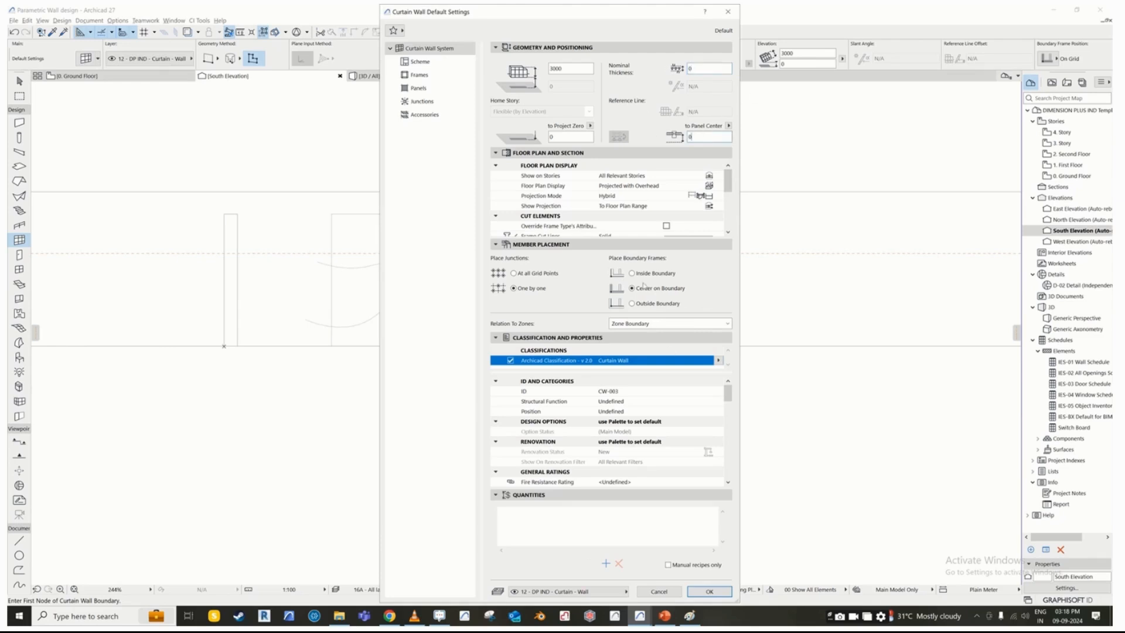
# Step: Place boundary frames inside the boundary and set corner, boundary, mullion and transom frames Invisible
pyautogui.click(630, 274)
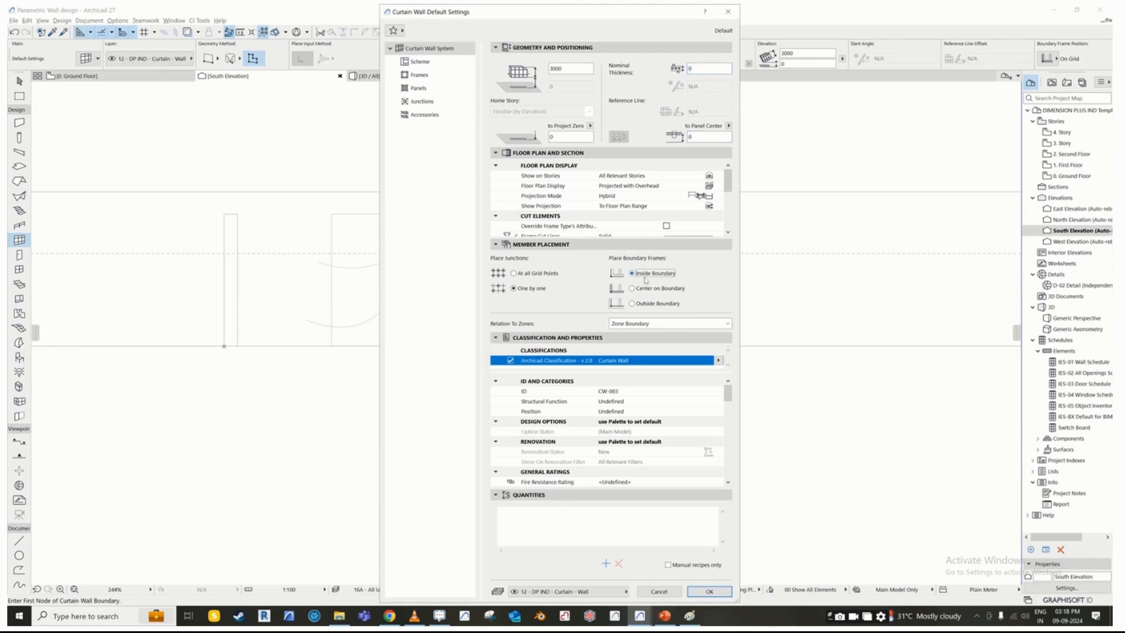
pyautogui.click(419, 75)
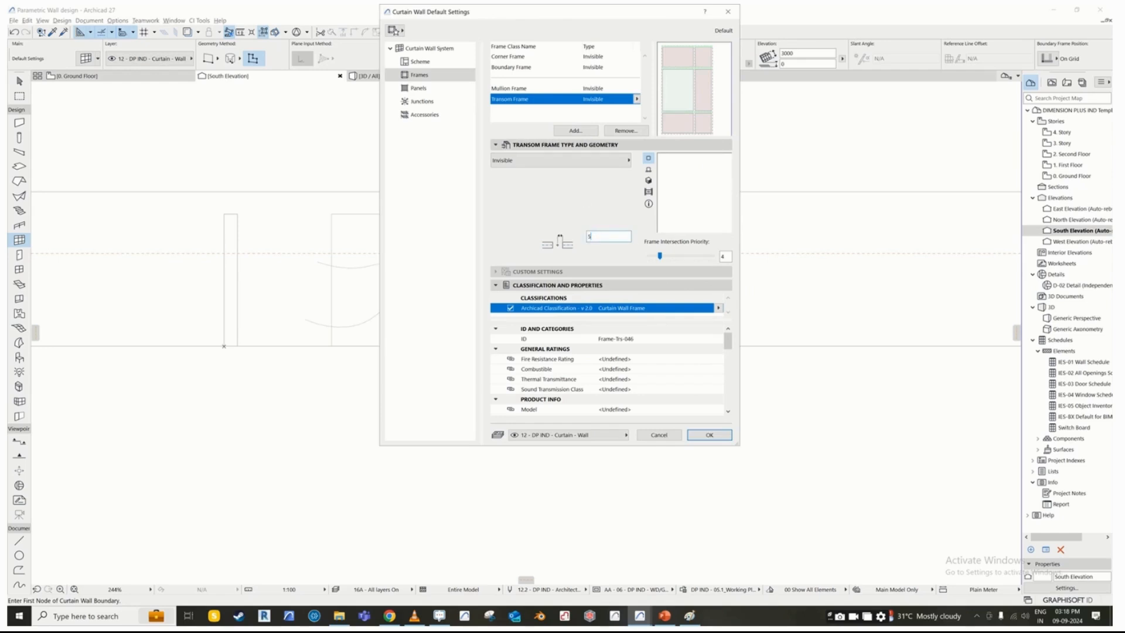
pyautogui.click(535, 87)
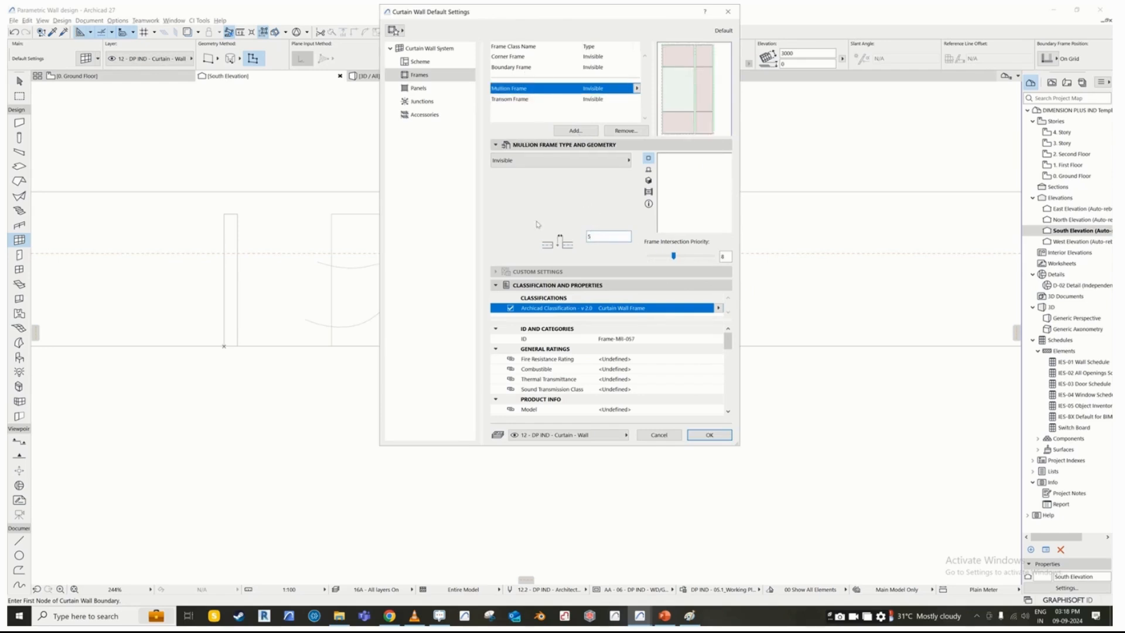
pyautogui.click(512, 57)
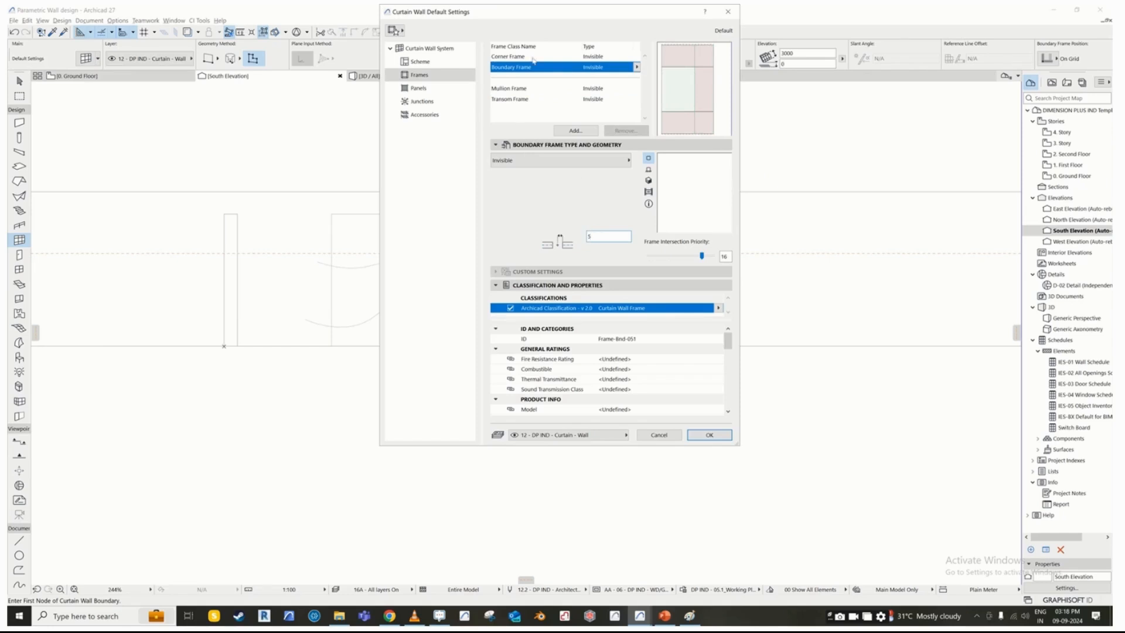
pyautogui.click(509, 56)
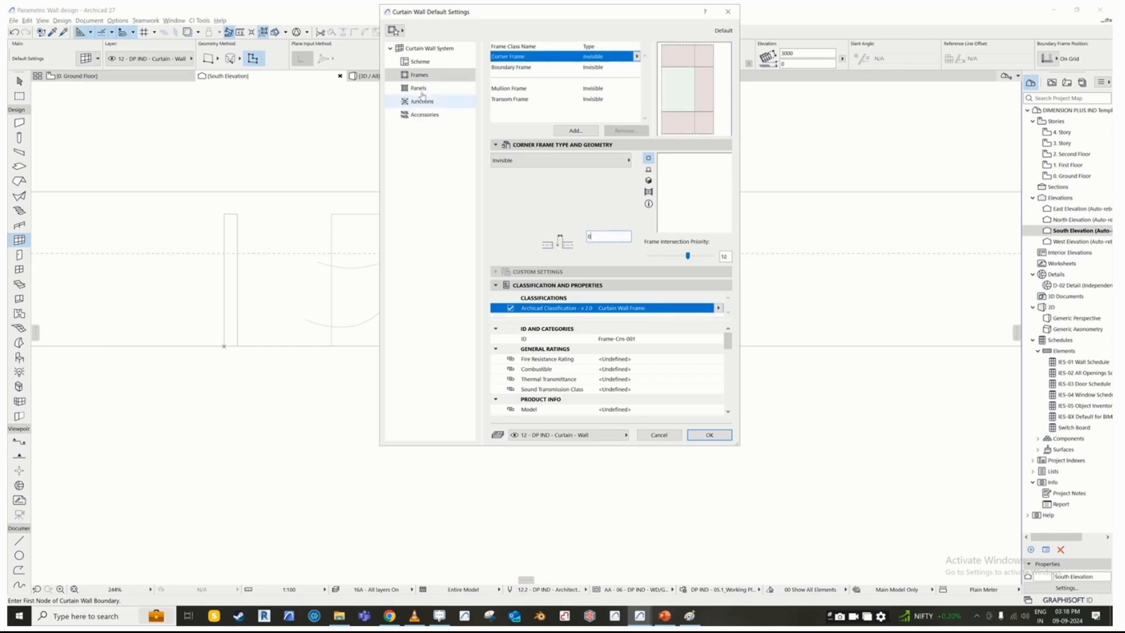
# Step: Make the main panel custom Curtain Wall Panel 1 with clamp 50, thickness 400, flipped
pyautogui.click(419, 87)
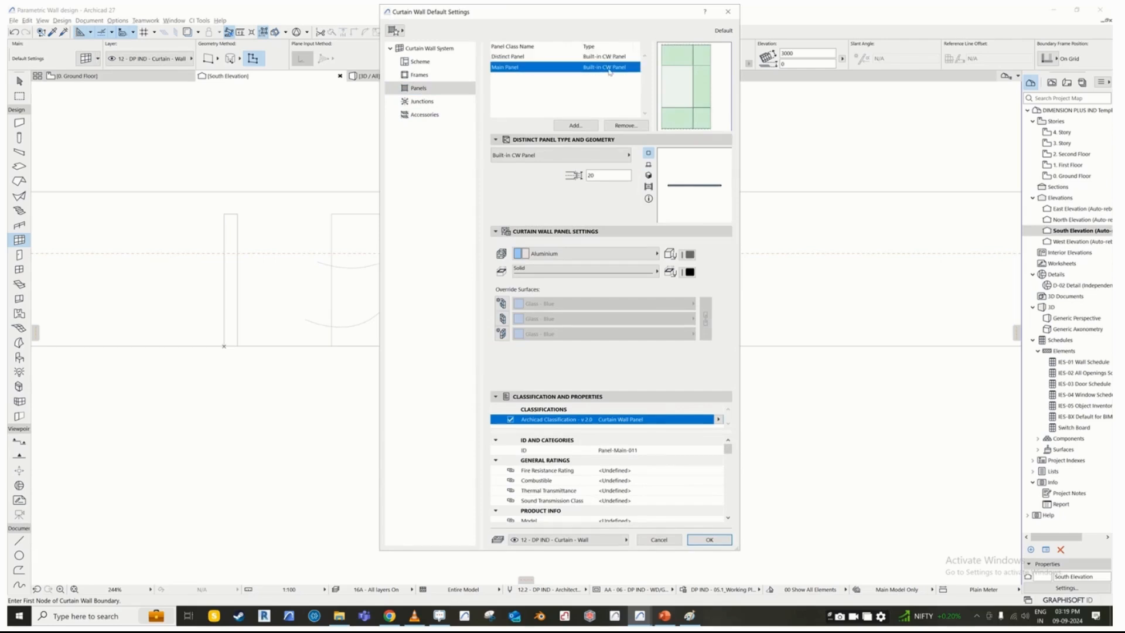
pyautogui.click(636, 66)
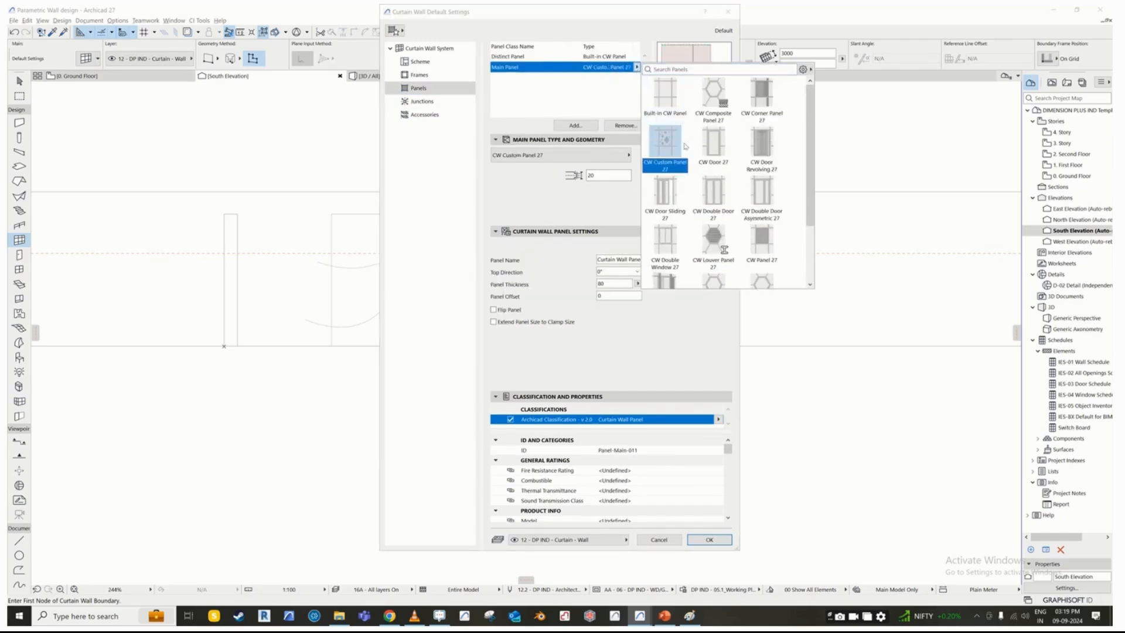
pyautogui.click(664, 150)
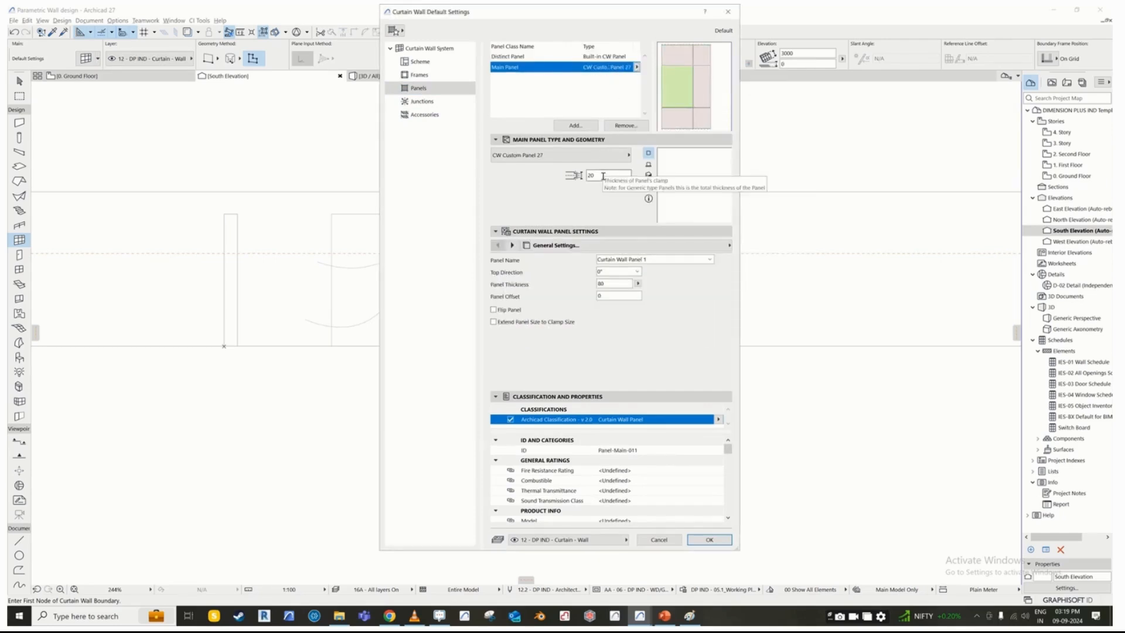
pyautogui.write('50')
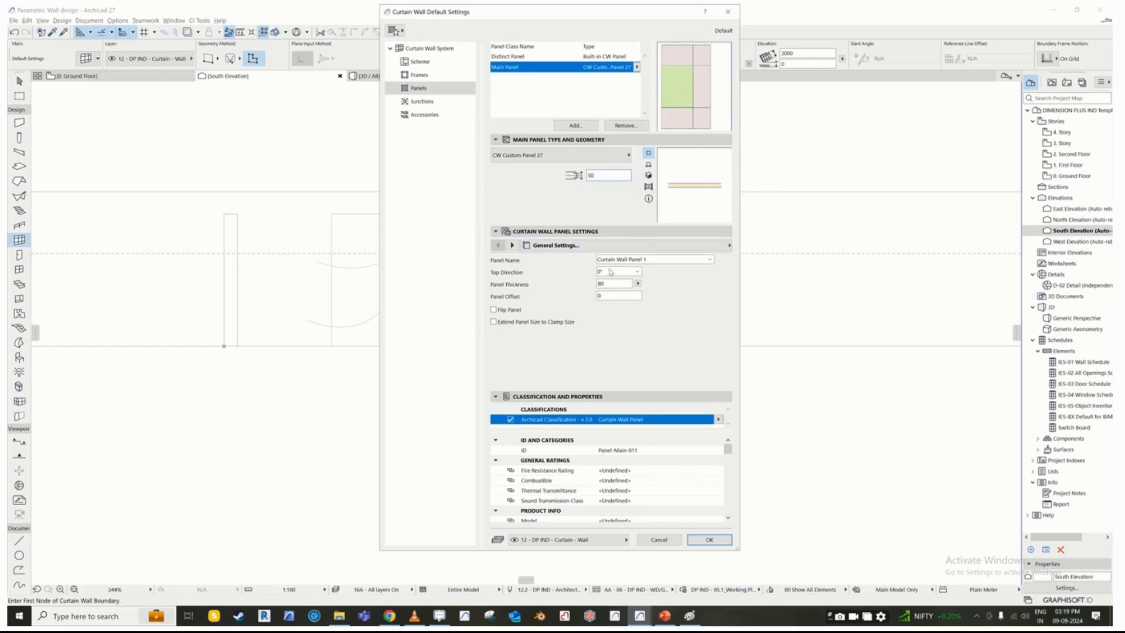
pyautogui.click(653, 259)
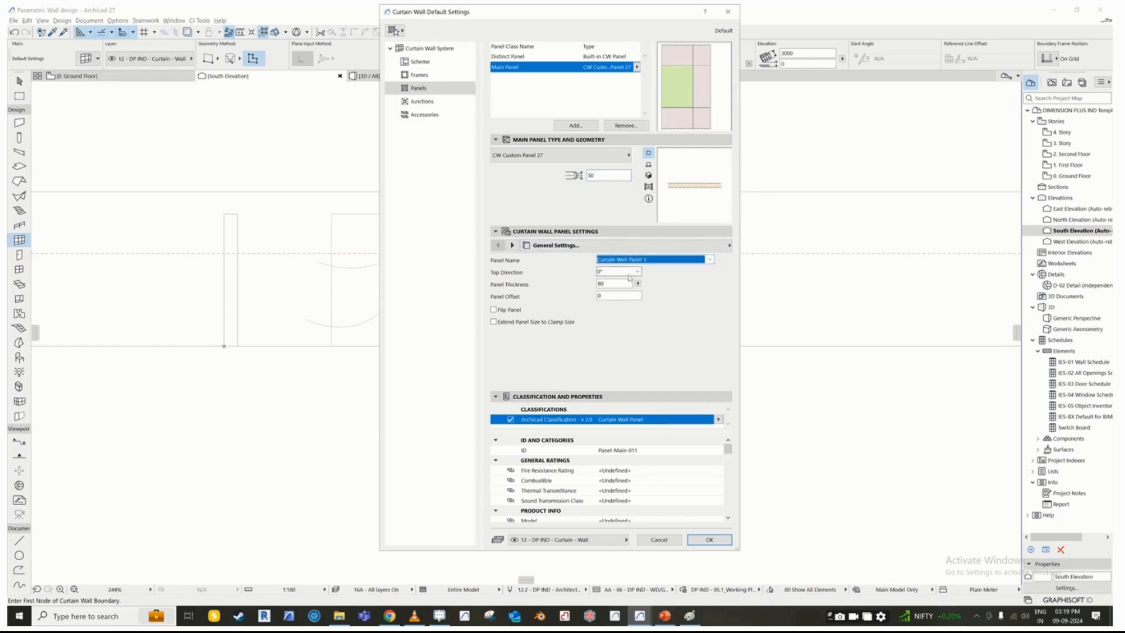
pyautogui.click(614, 283)
pyautogui.write('400')
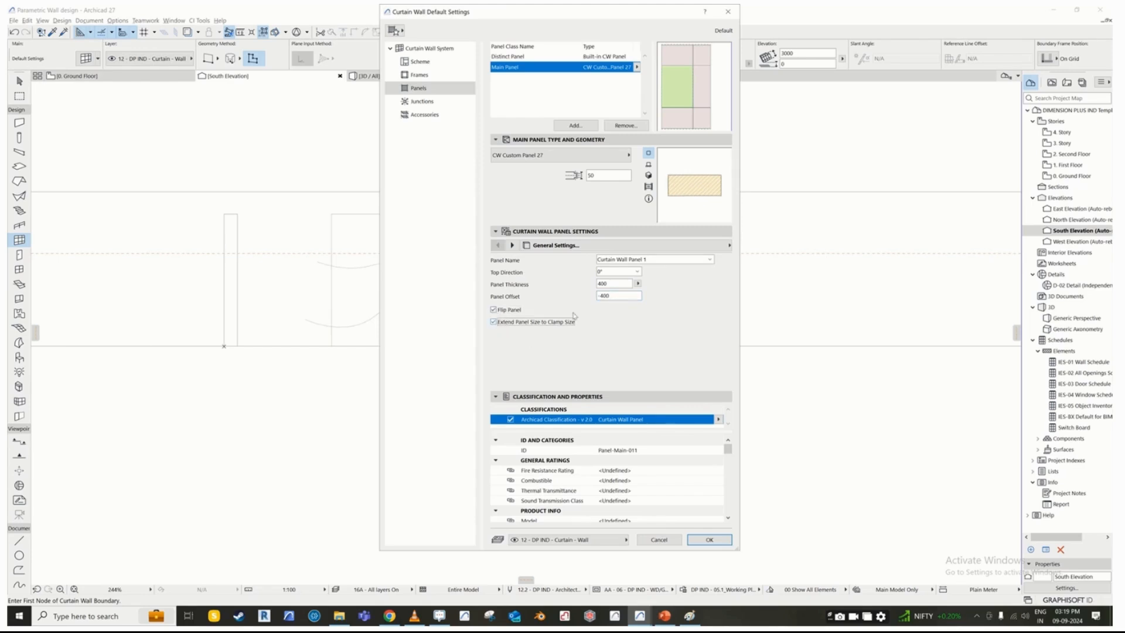
pyautogui.click(420, 61)
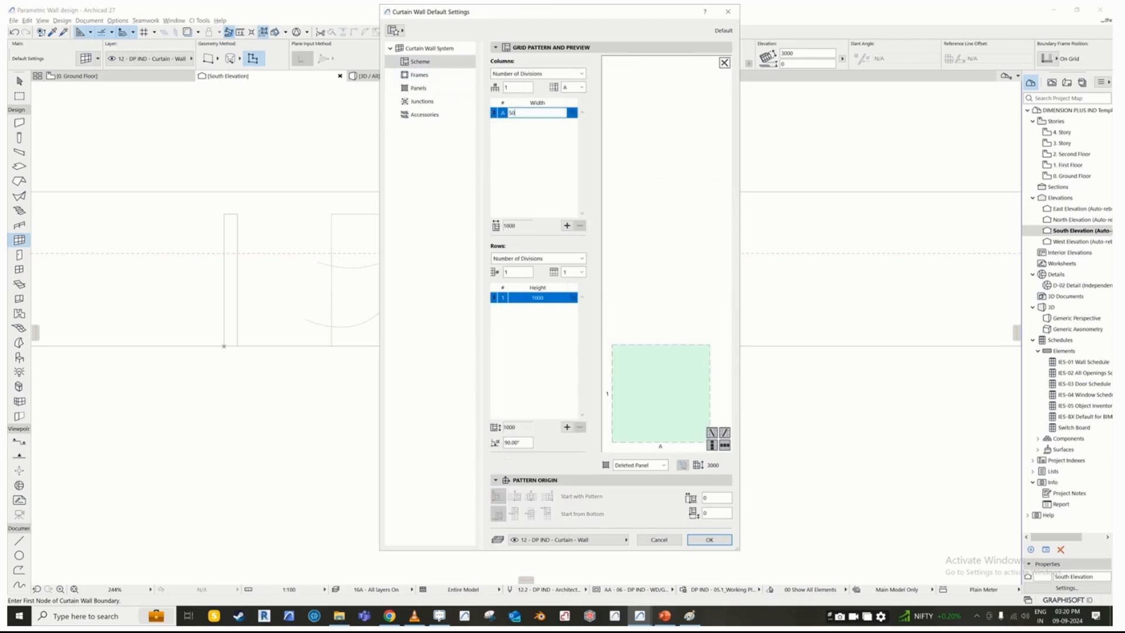
# Step: Set the grid scheme to columns A and B, each 50 wide, in a 3000-high row, and confirm
pyautogui.click(566, 225)
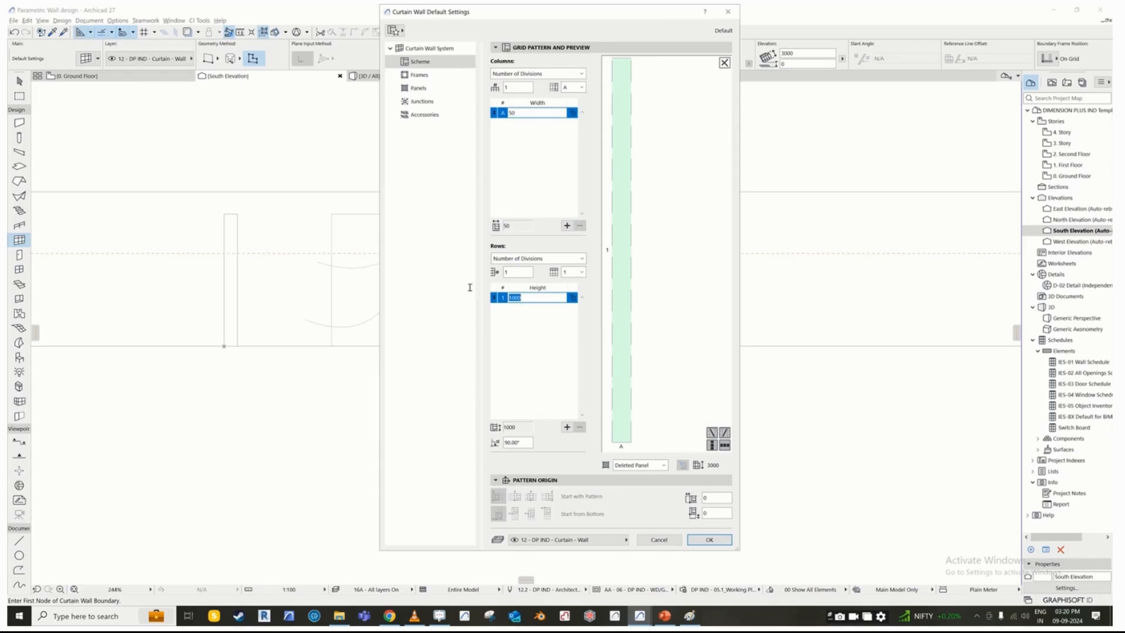
pyautogui.write('3000')
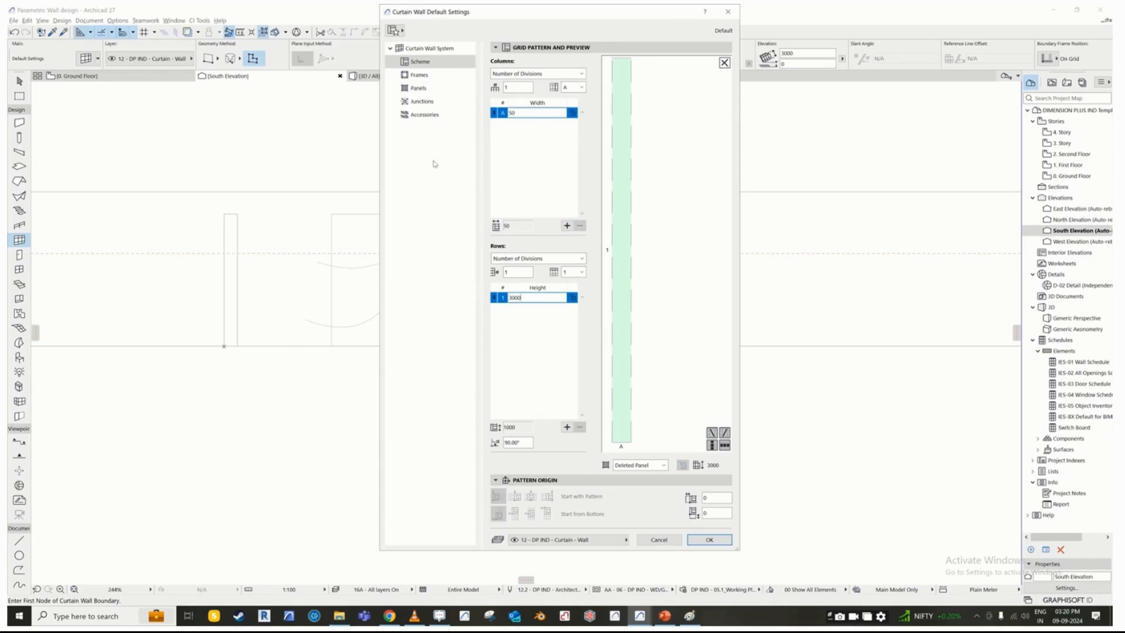
pyautogui.write('900')
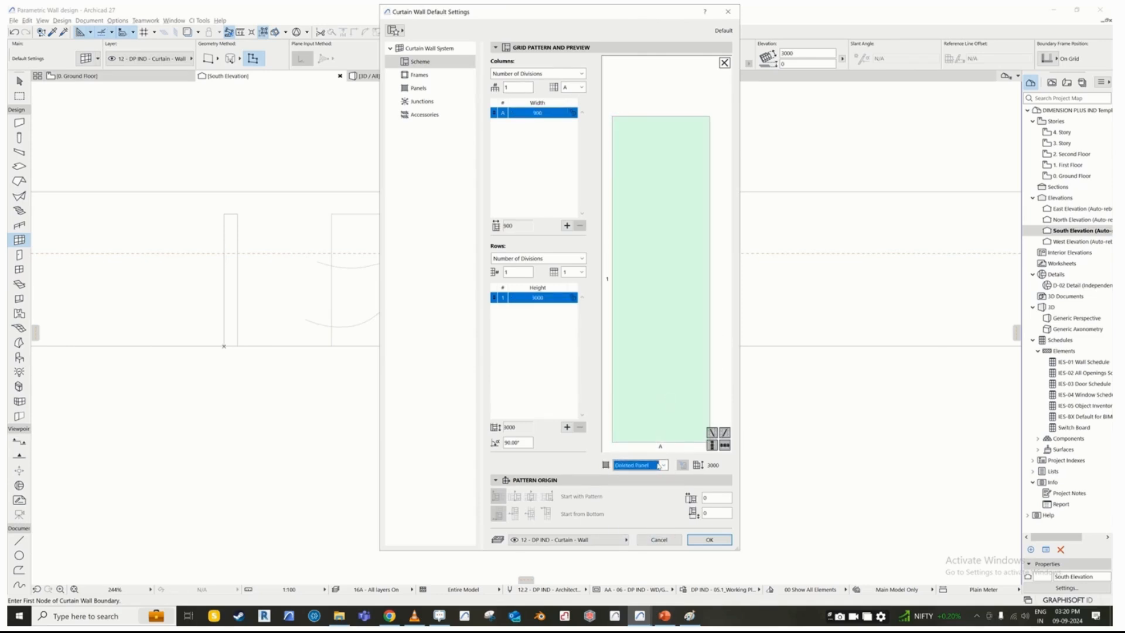
pyautogui.click(566, 225)
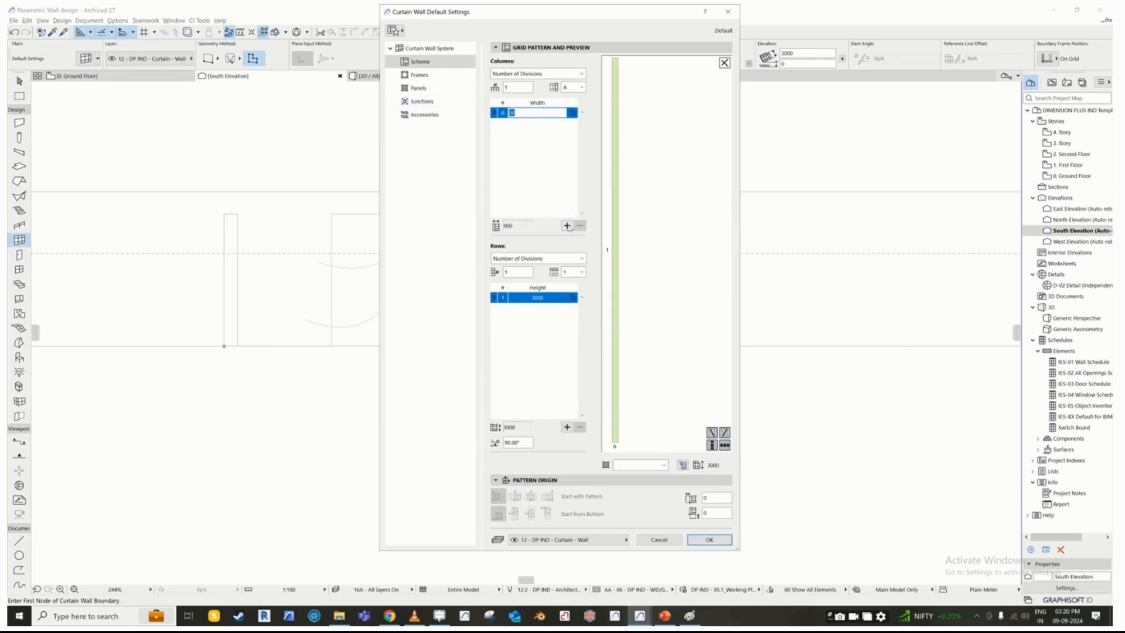
pyautogui.click(567, 225)
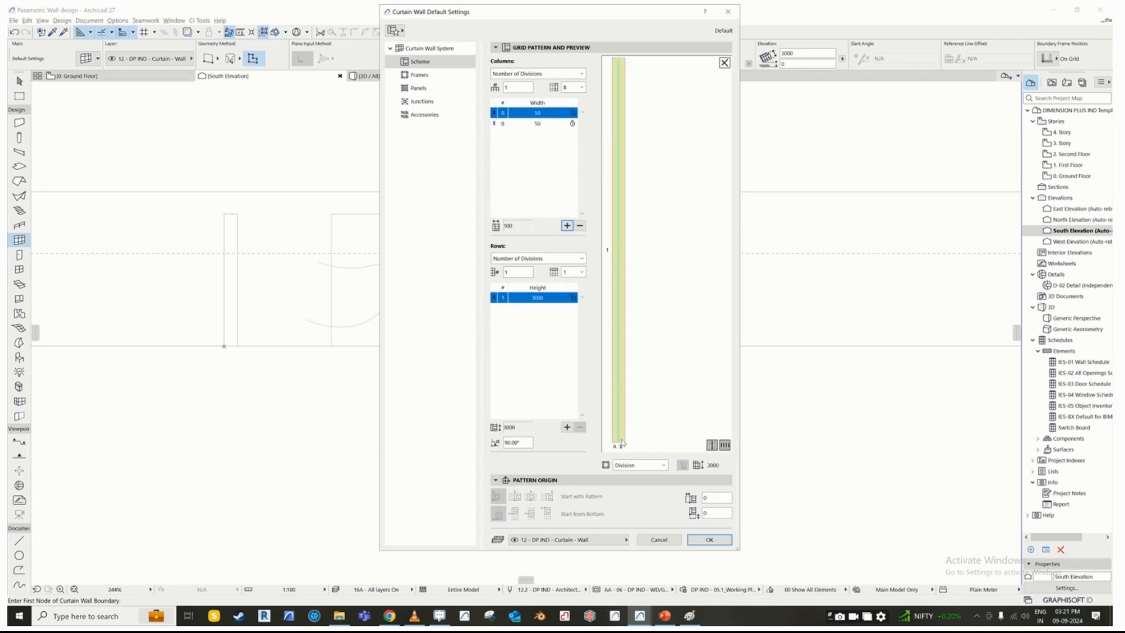
pyautogui.click(638, 464)
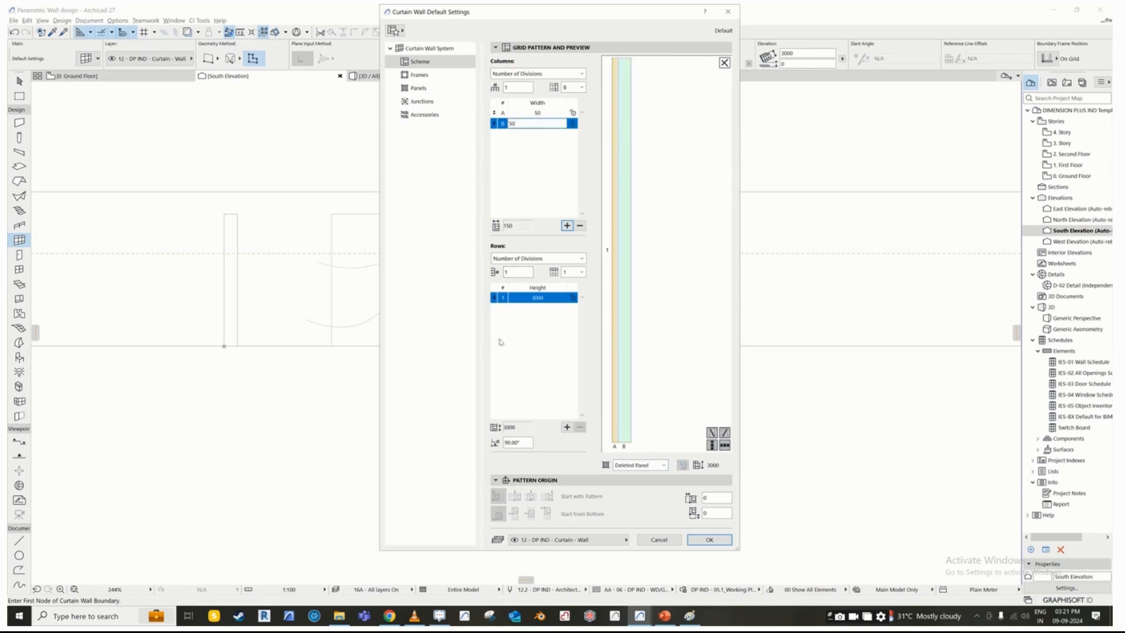
pyautogui.click(709, 539)
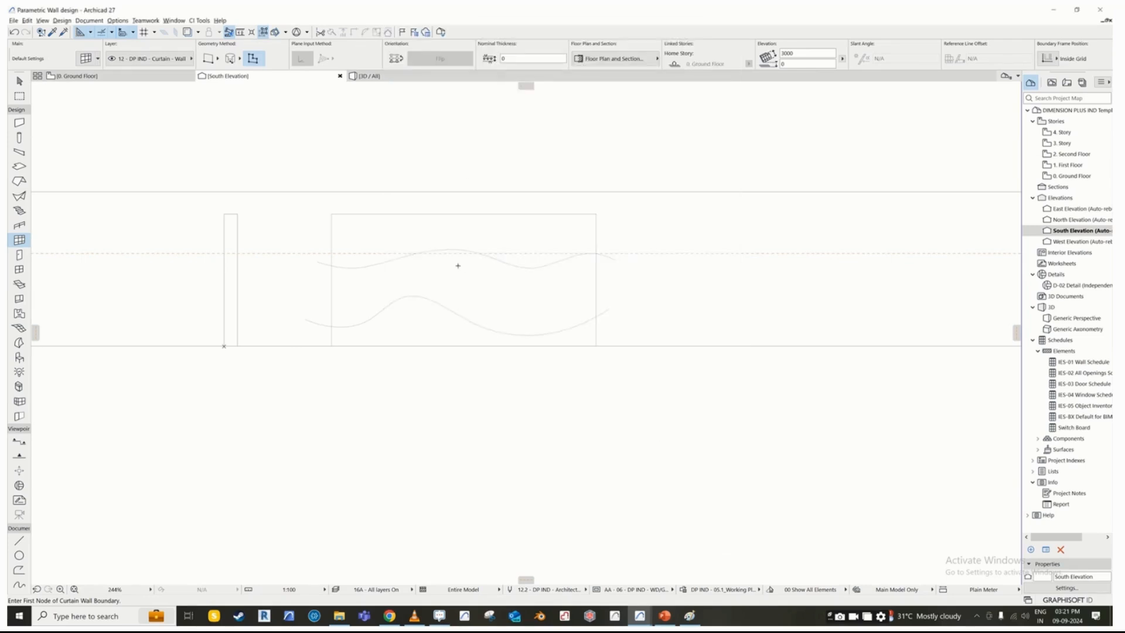